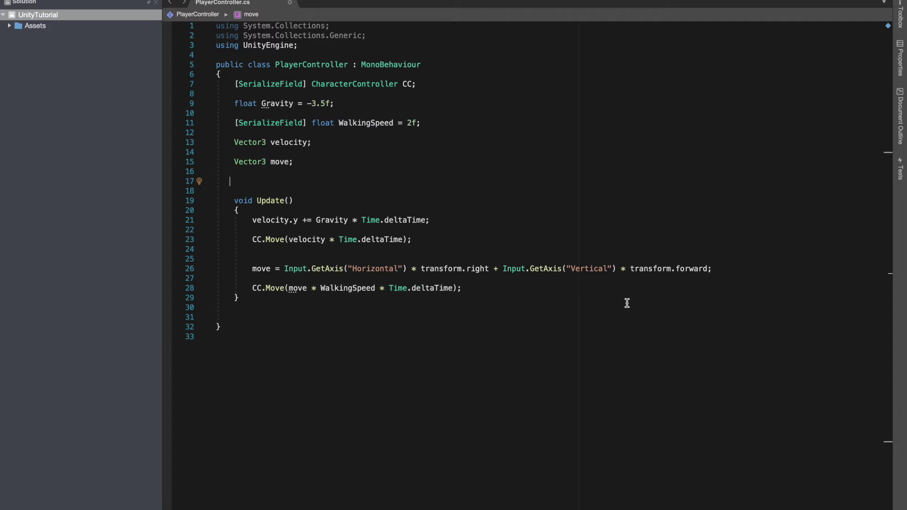
- Declare bool isGrounded and set it true in OnControllerColliderHit when the hit object is tagged Ground
{"action": "type", "text": "bool isGrounded;"}
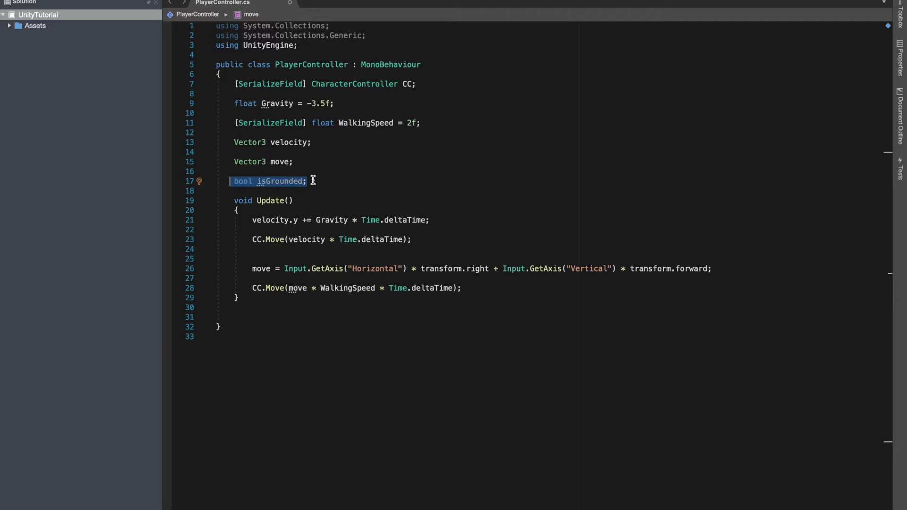
{"action": "left_click", "coordinate": [376, 180]}
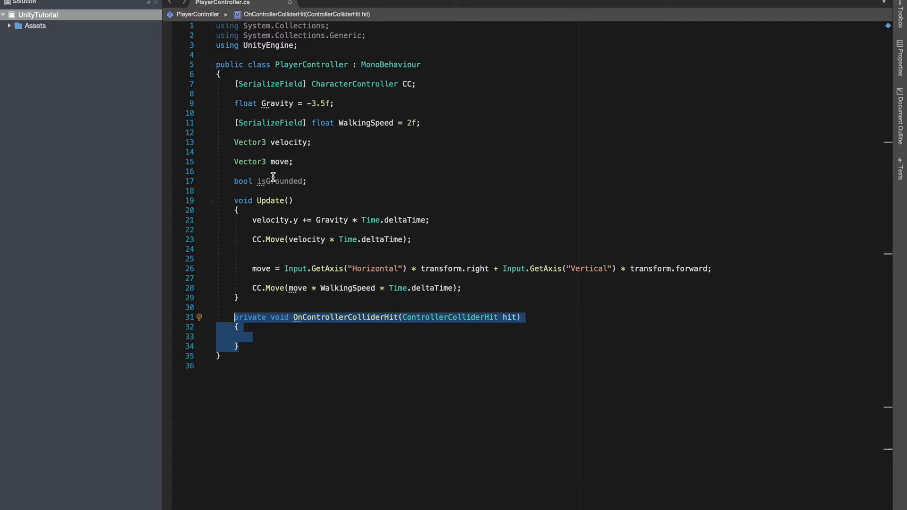
{"action": "mouse_move", "coordinate": [338, 318]}
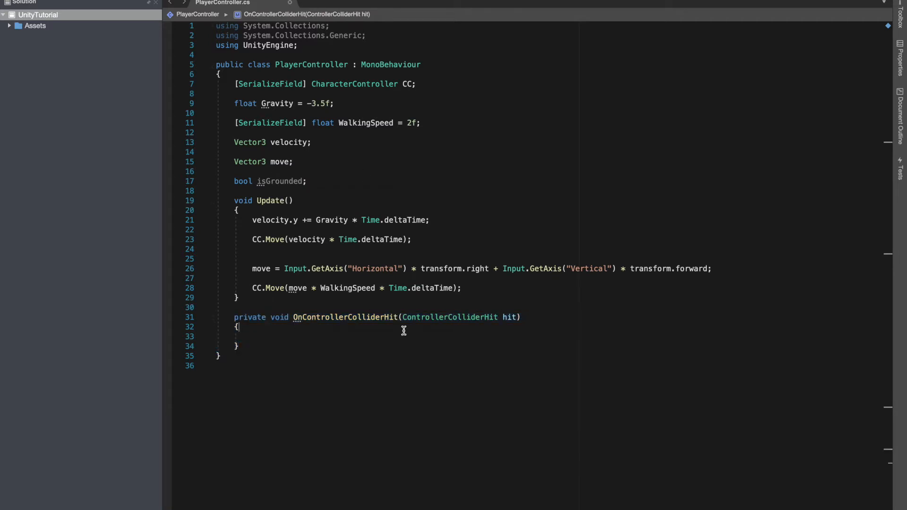
{"action": "mouse_move", "coordinate": [383, 318]}
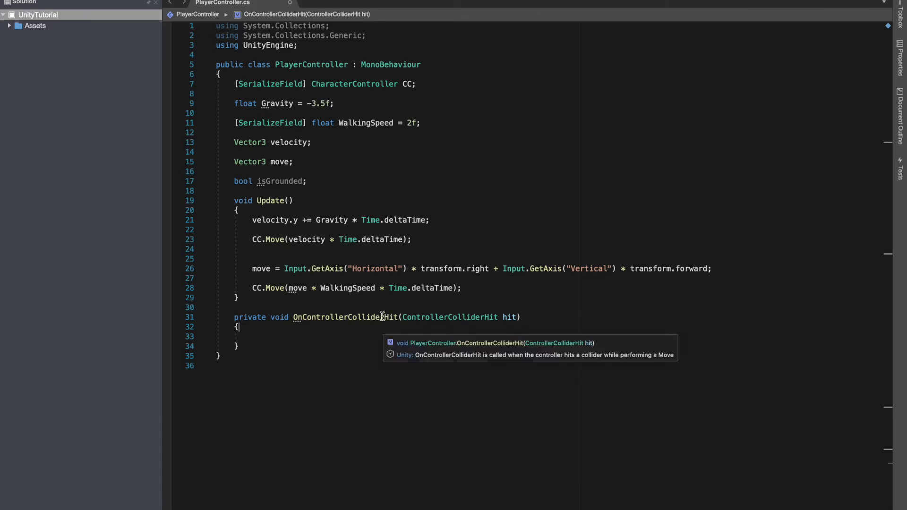
{"action": "mouse_move", "coordinate": [608, 350]}
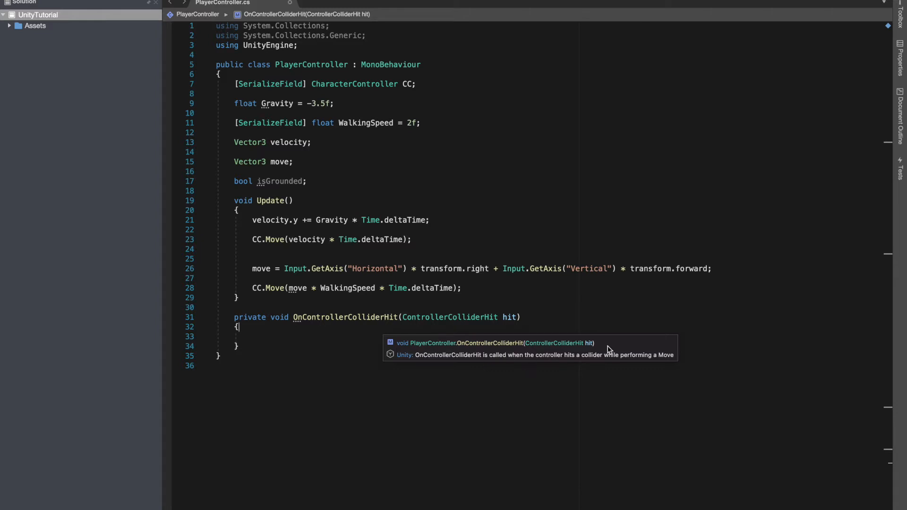
{"action": "mouse_move", "coordinate": [414, 371]}
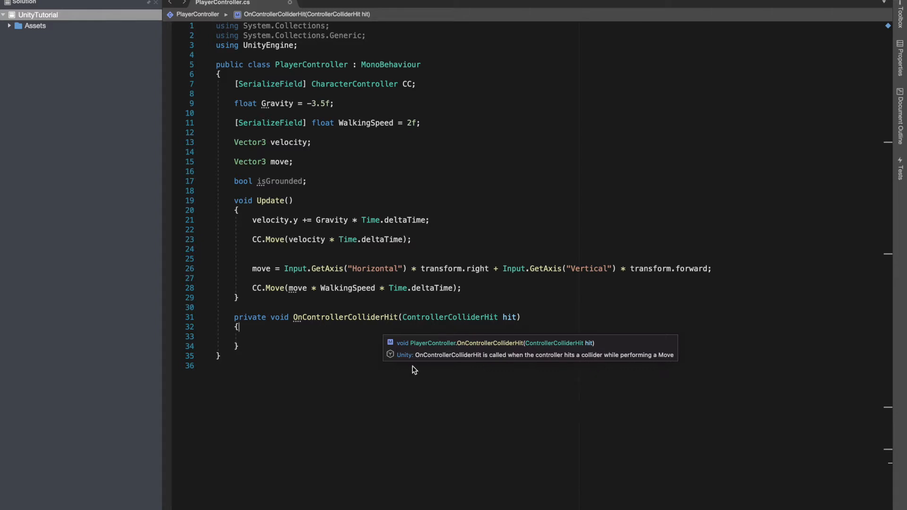
{"action": "mouse_move", "coordinate": [346, 346]}
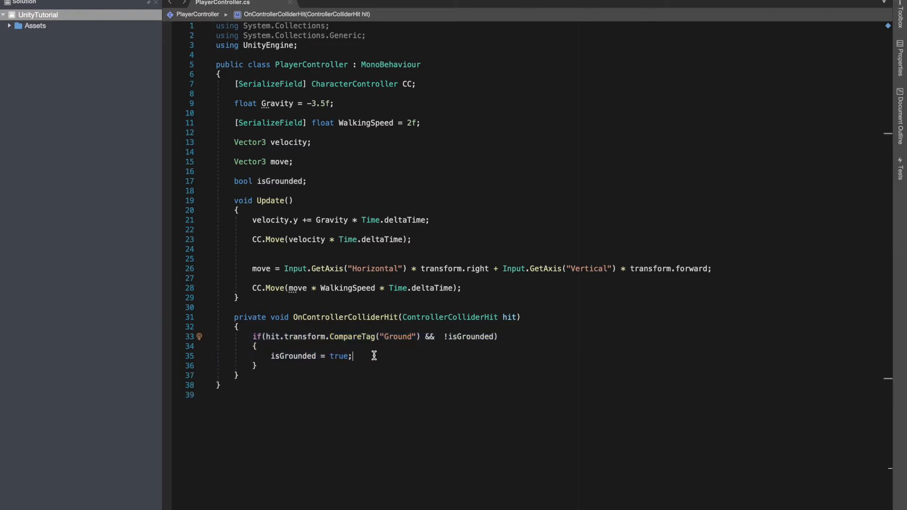
{"action": "left_click_drag", "start_coordinate": [268, 336], "coordinate": [384, 337]}
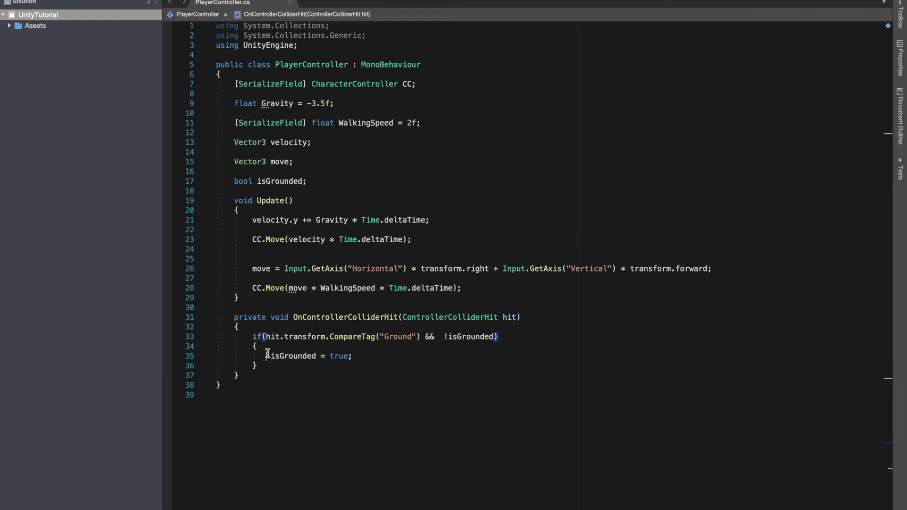
{"action": "triple_click", "coordinate": [306, 356]}
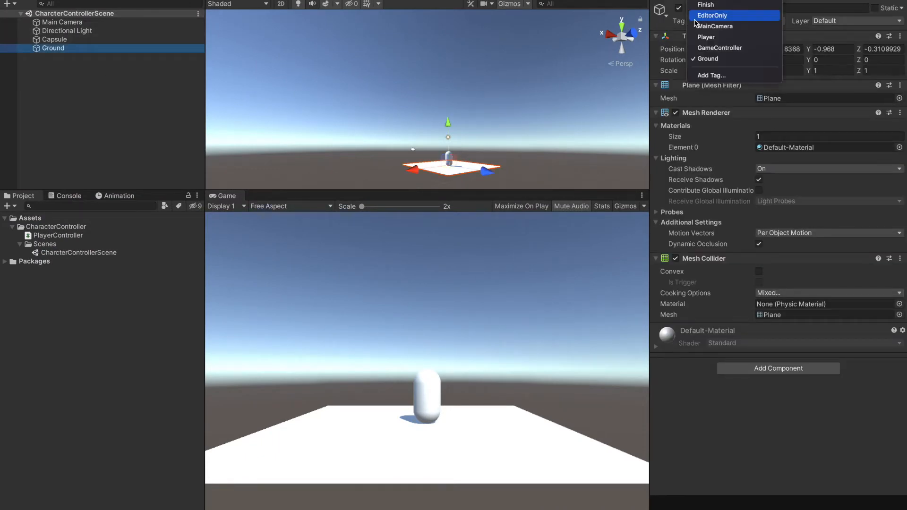
{"action": "mouse_move", "coordinate": [711, 76]}
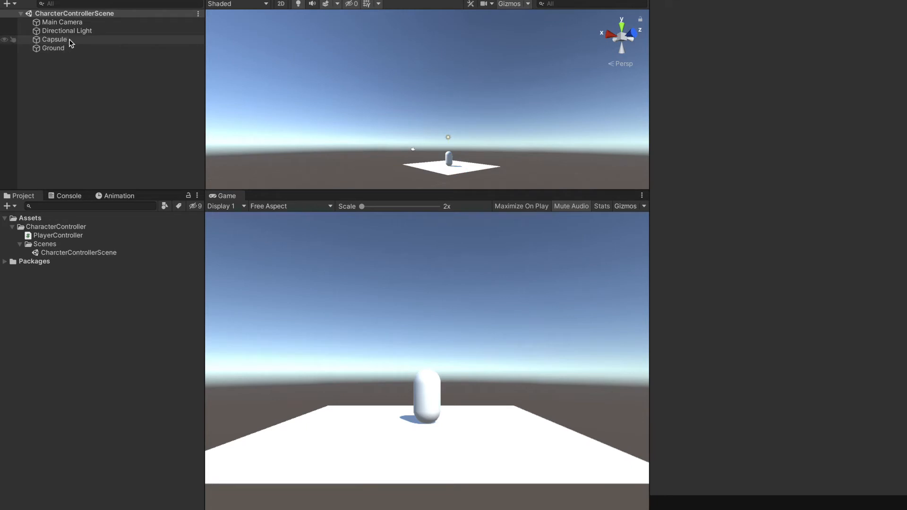
- Tag the Ground plane as Ground, then select the Capsule player object
{"action": "left_click", "coordinate": [52, 40]}
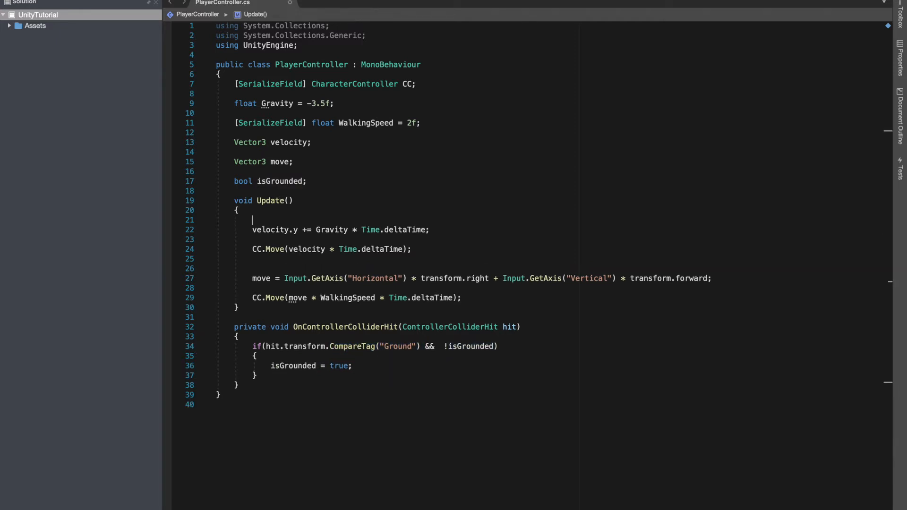
- Wrap gravity and CC.Move in if (!isGrounded) and begin an Input.GetKeyDown jump check
{"action": "type", "text": "if("}
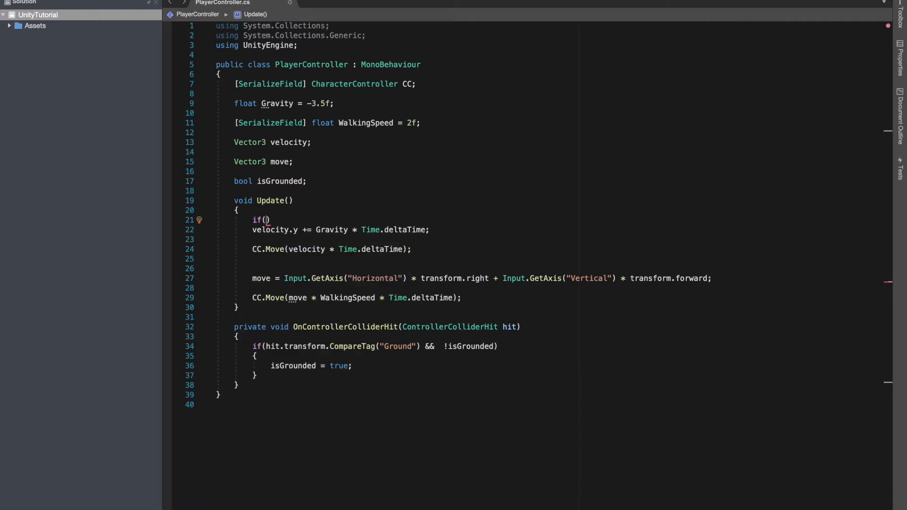
{"action": "type", "text": "!isGrounded"}
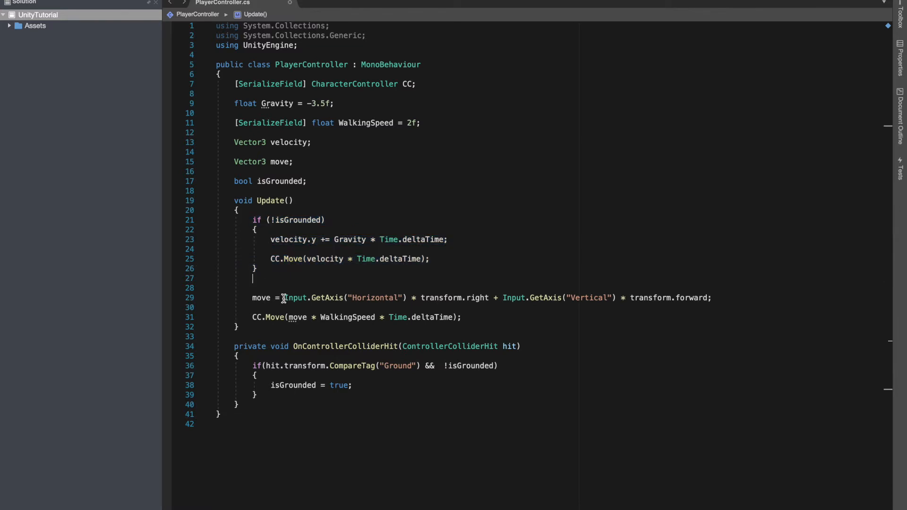
{"action": "mouse_move", "coordinate": [303, 295]}
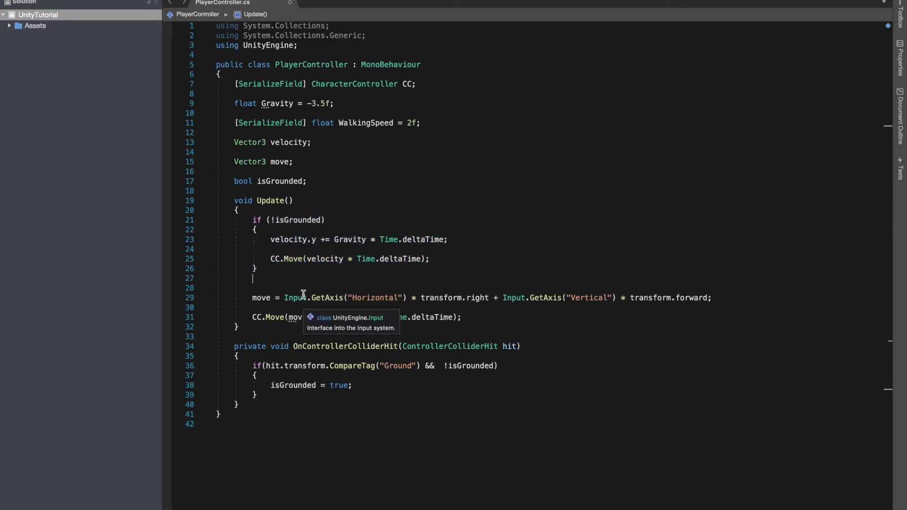
{"action": "type", "text": "e"}
{"action": "type", "text": "if("}
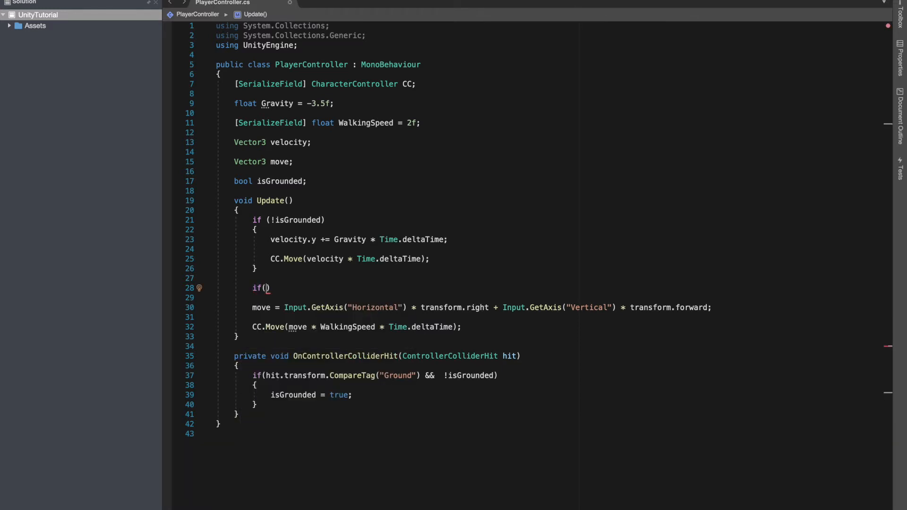
{"action": "type", "text": "Ino"}
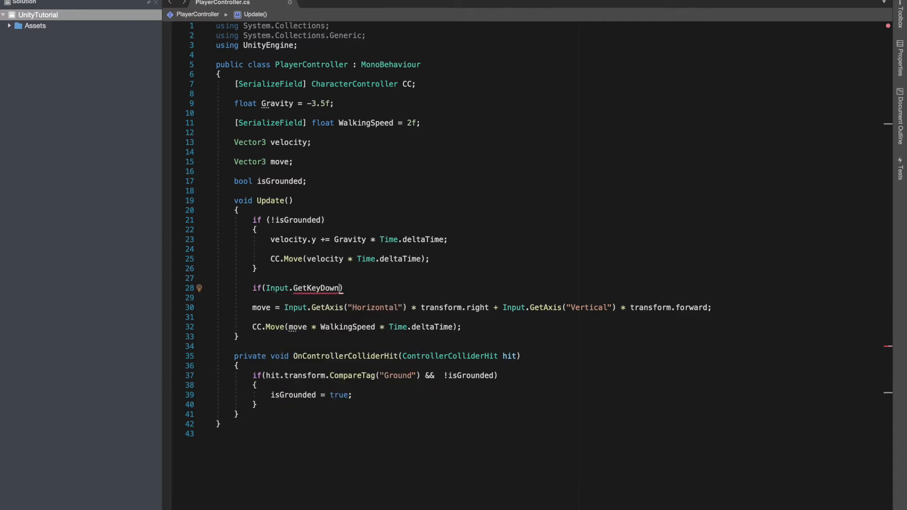
{"action": "type", "text": "KeyCode.Space"}
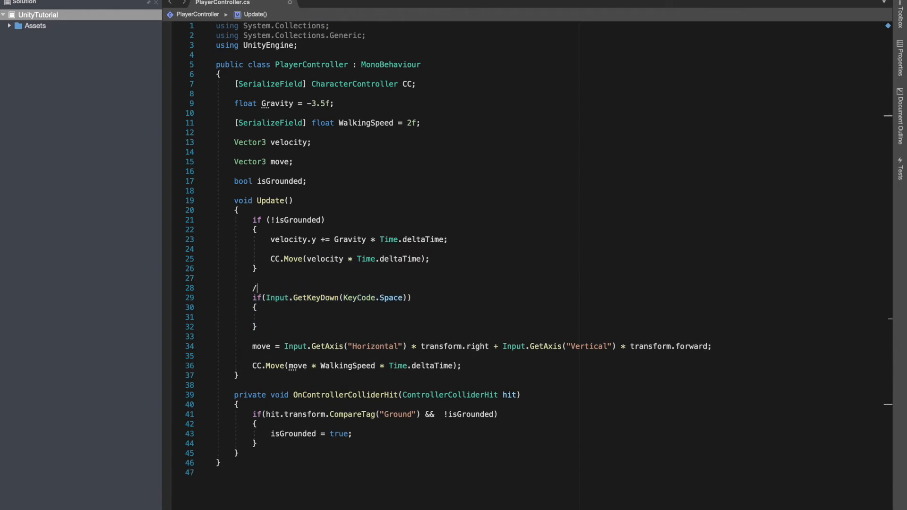
- Comment Update's sections as //Jump, //Movement and //Applying gravity above the gravity block
{"action": "type", "text": "/Jump"}
{"action": "type", "text": "//"}
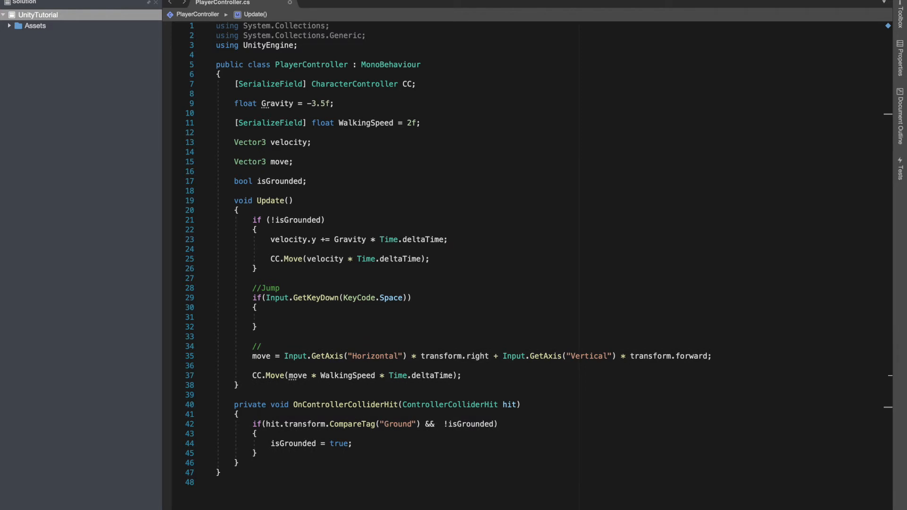
{"action": "type", "text": "Movement"}
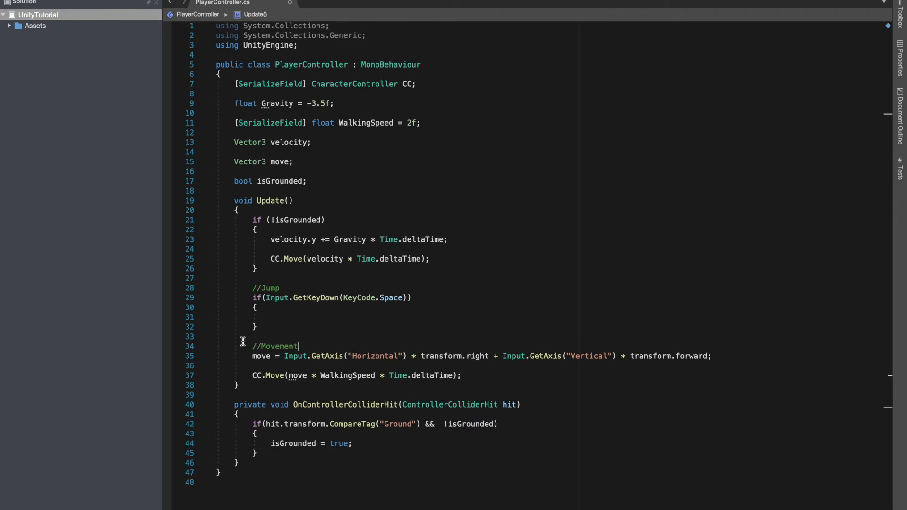
{"action": "left_click", "coordinate": [241, 210]}
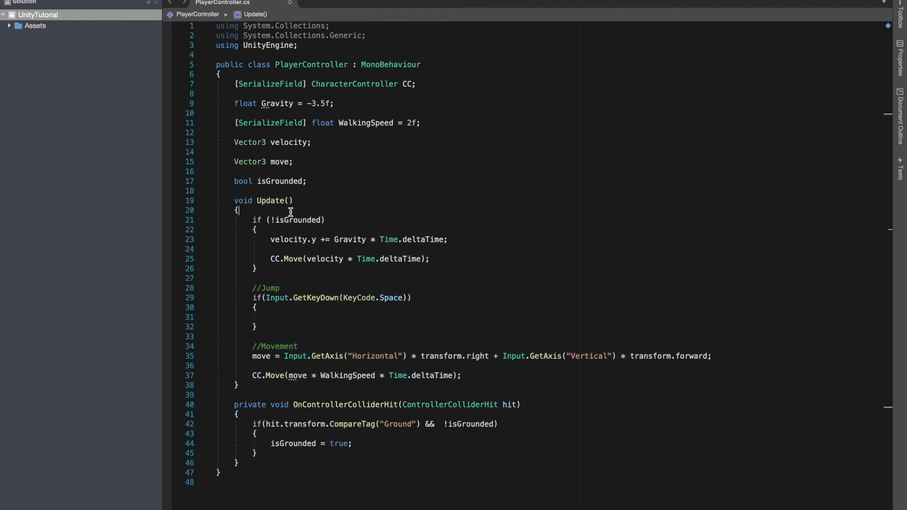
{"action": "type", "text": "/;G"}
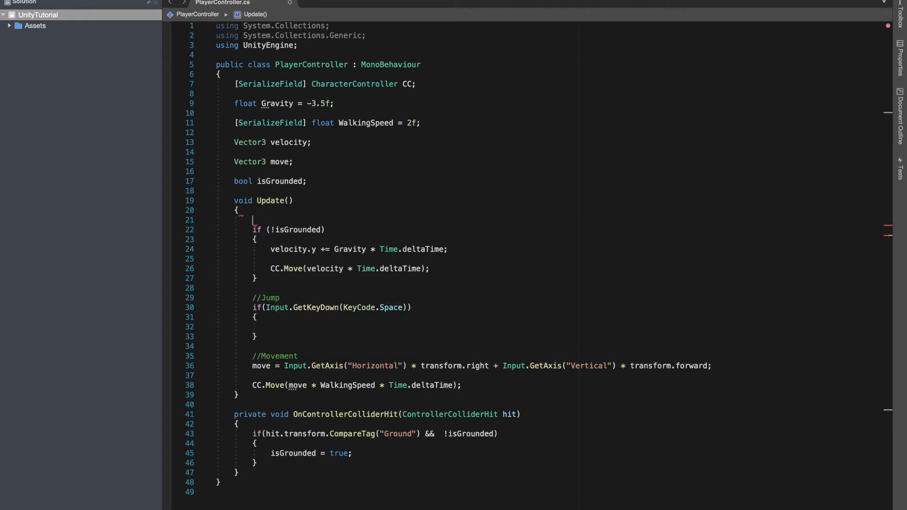
{"action": "type", "text": "//Apply"}
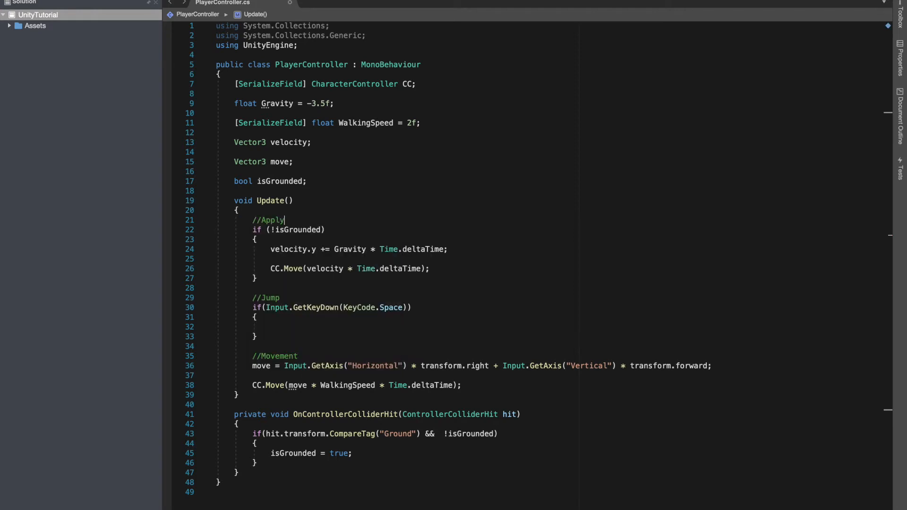
{"action": "type", "text": "ing gravity"}
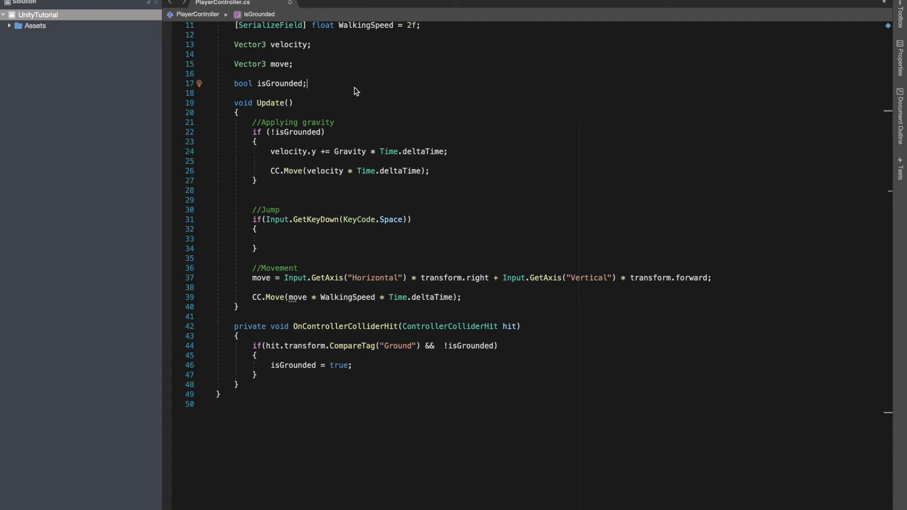
- Declare bool isJumping and set isJumping = true inside the Space key check
{"action": "type", "text": "bool isJumping;"}
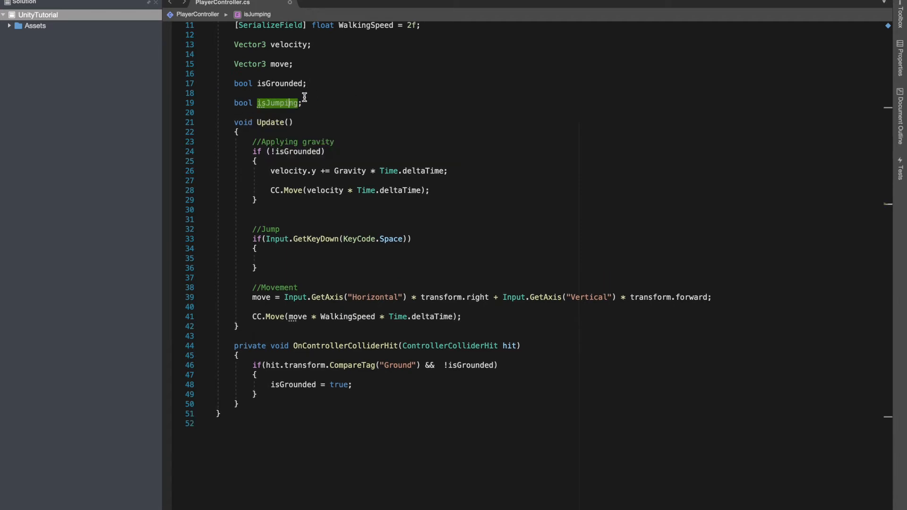
{"action": "type", "text": "isJumping = true;"}
{"action": "left_click", "coordinate": [476, 210]}
{"action": "type", "text": "else if(isJumping)"}
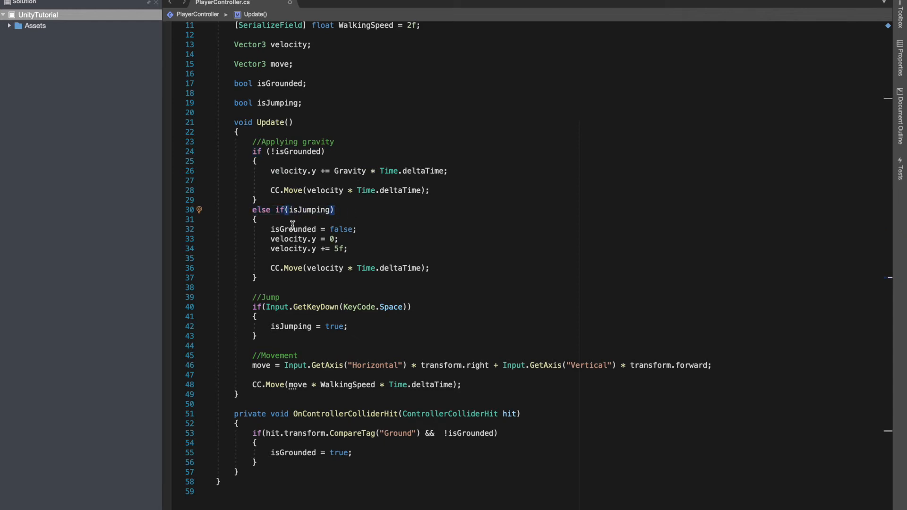
{"action": "mouse_move", "coordinate": [309, 210]}
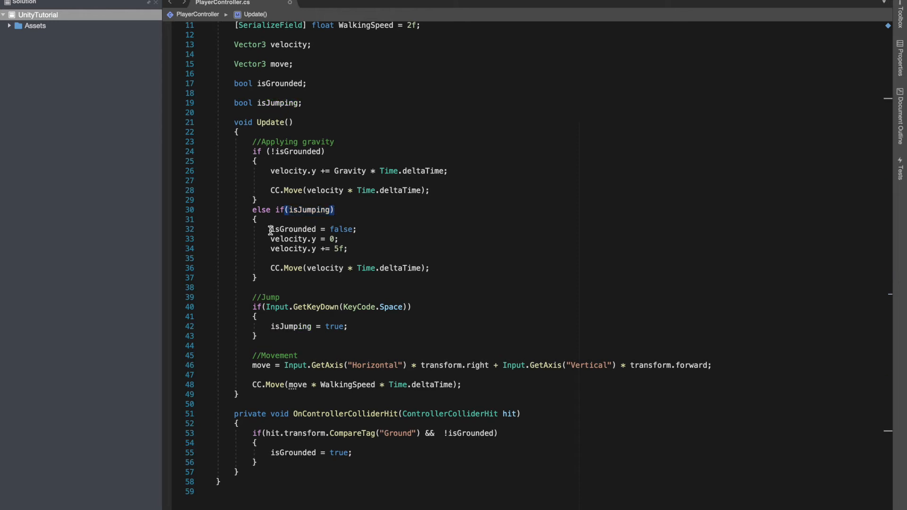
{"action": "double_click", "coordinate": [293, 229]}
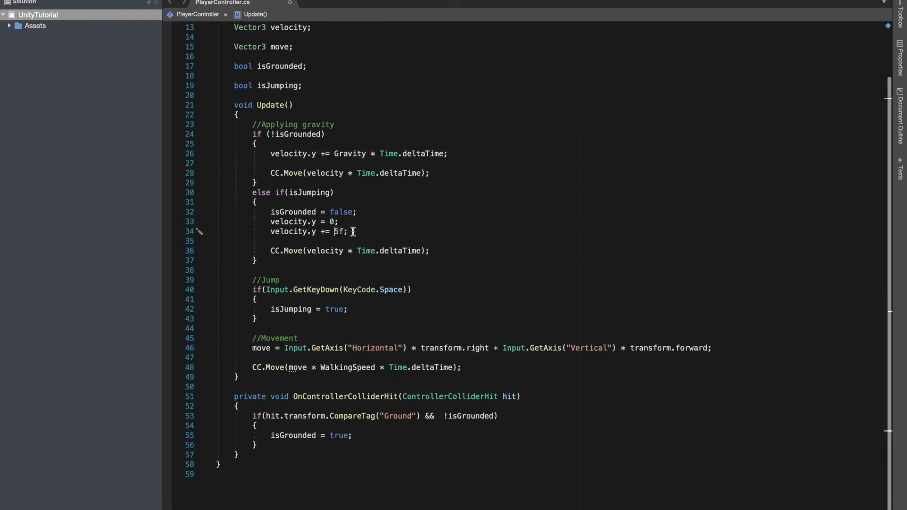
- Add else if(isJumping) resetting velocity.y, adding 5f upward and calling CC.Move
{"action": "double_click", "coordinate": [339, 232]}
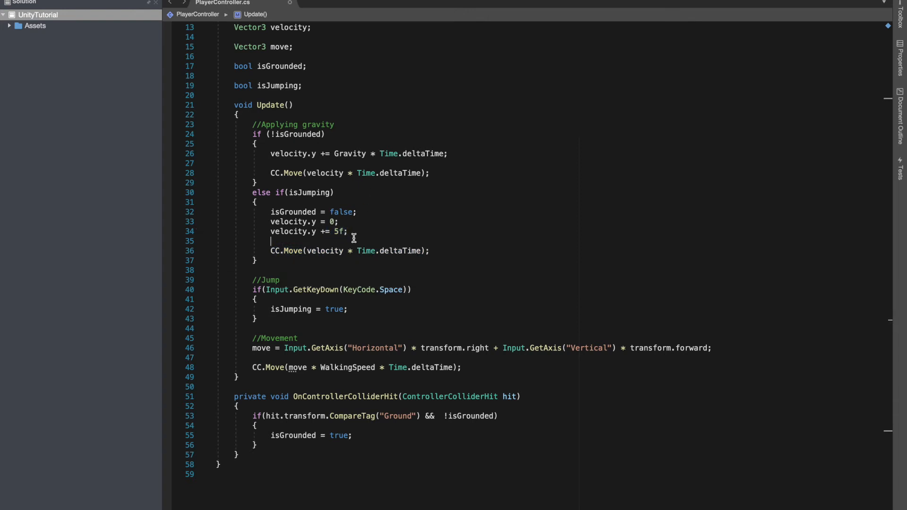
{"action": "scroll", "scroll_direction": "up", "scroll_amount": 3}
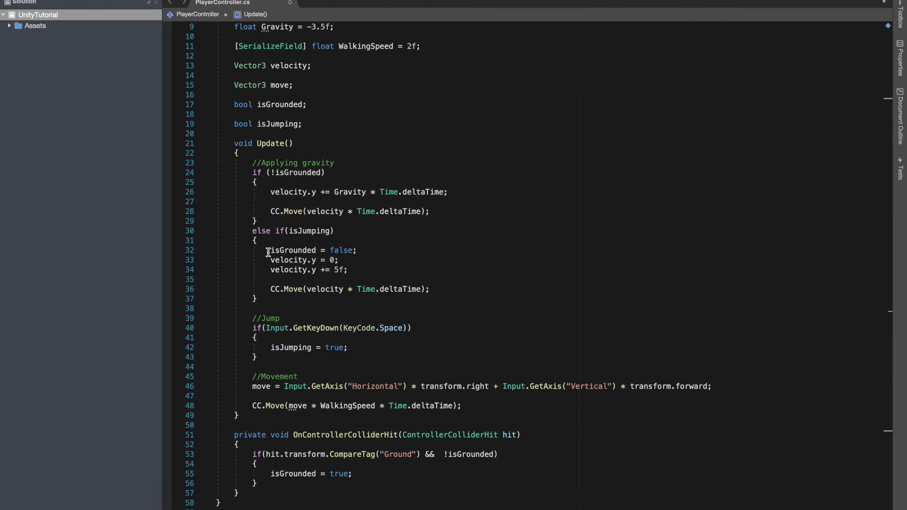
{"action": "triple_click", "coordinate": [310, 251]}
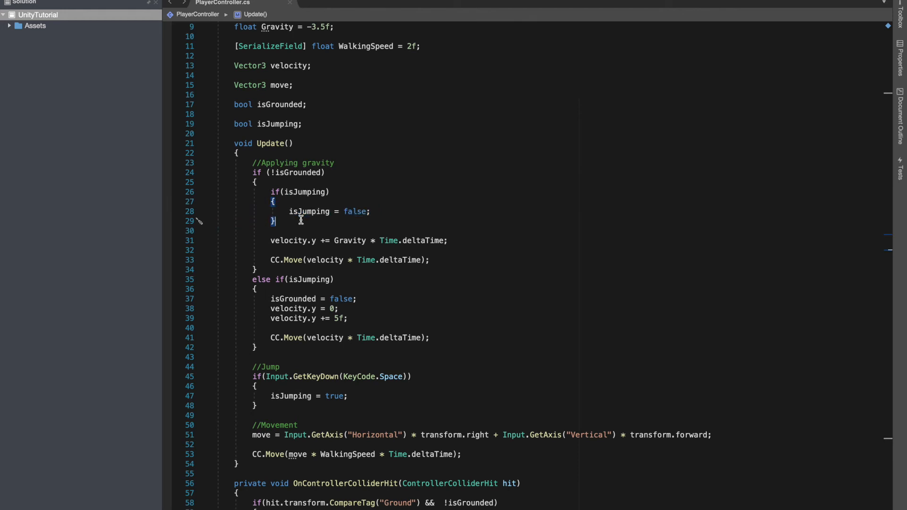
- Inside if (!isGrounded), add if(isJumping) { isJumping = false; } above the gravity line
{"action": "scroll", "scroll_direction": "down", "scroll_amount": 3}
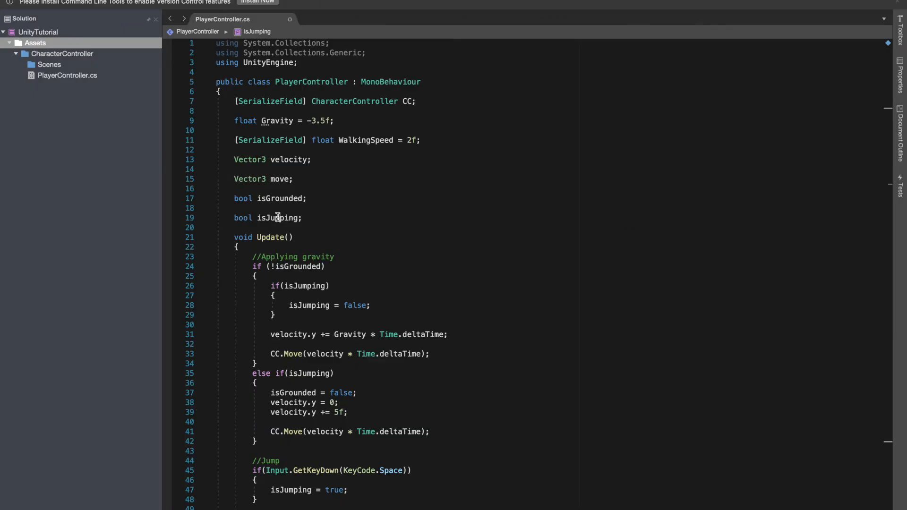
{"action": "mouse_move", "coordinate": [262, 153]}
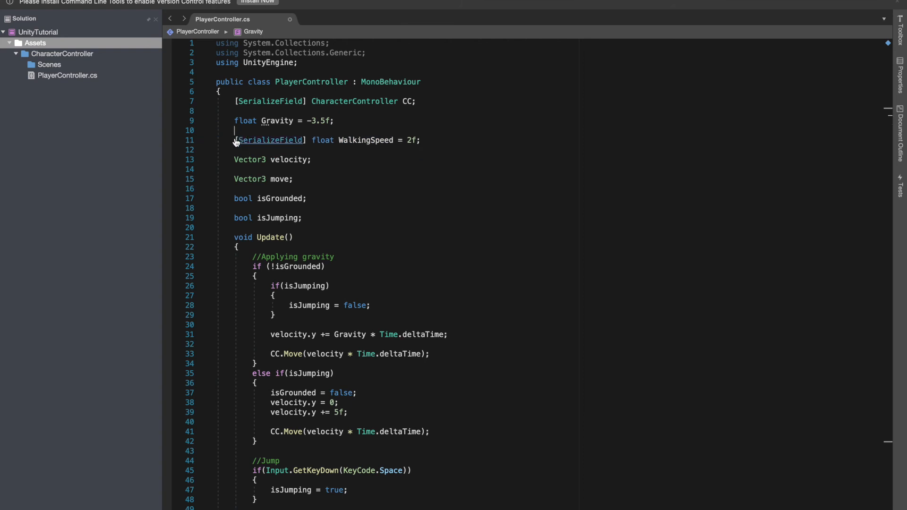
- Duplicate the WalkingSpeed [SerializeField] line as JumpPower and use JumpPower in place of 5f
{"action": "triple_click", "coordinate": [323, 140]}
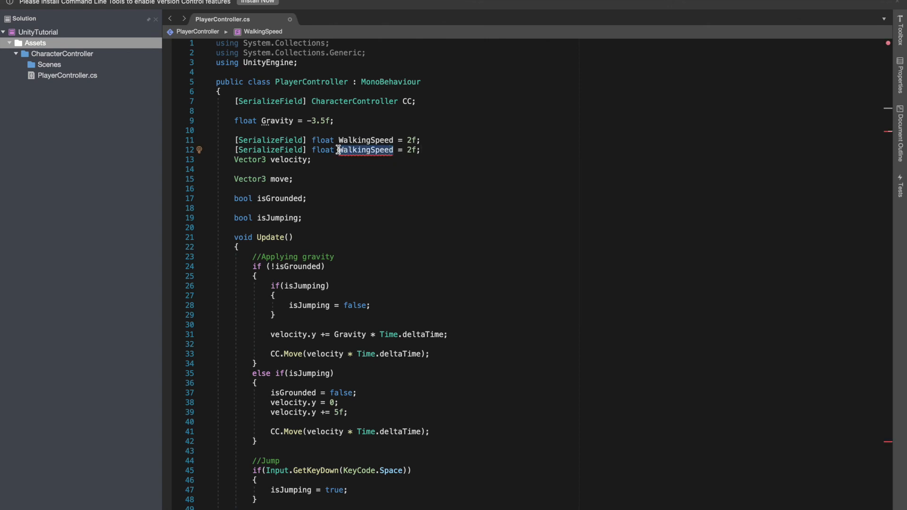
{"action": "type", "text": "JumpPowe"}
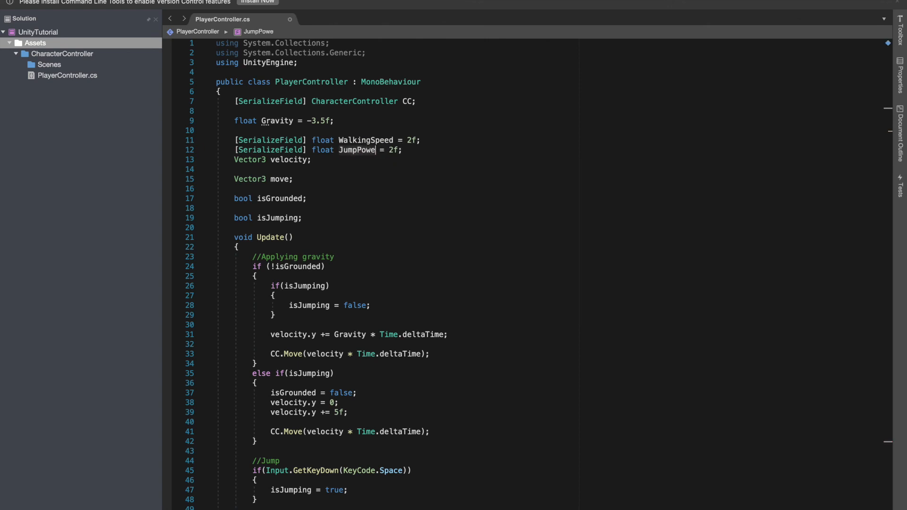
{"action": "type", "text": "r"}
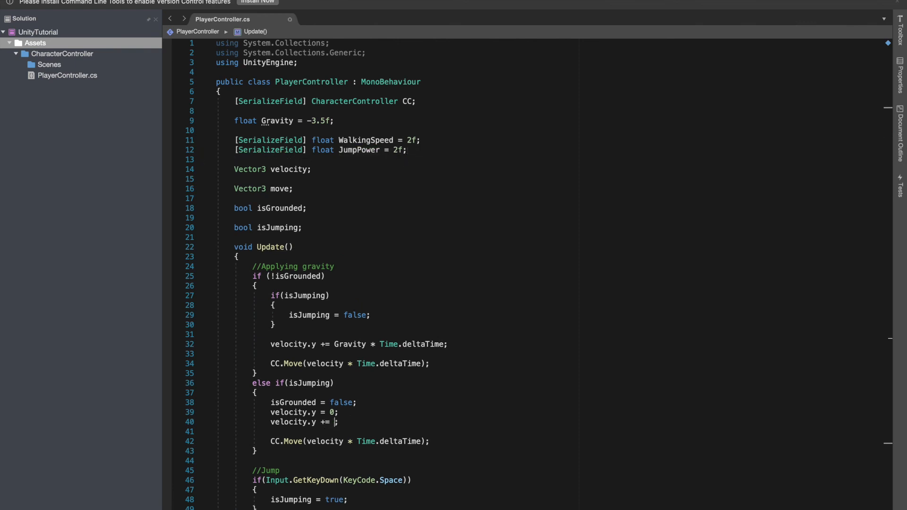
{"action": "type", "text": "JumpPow"}
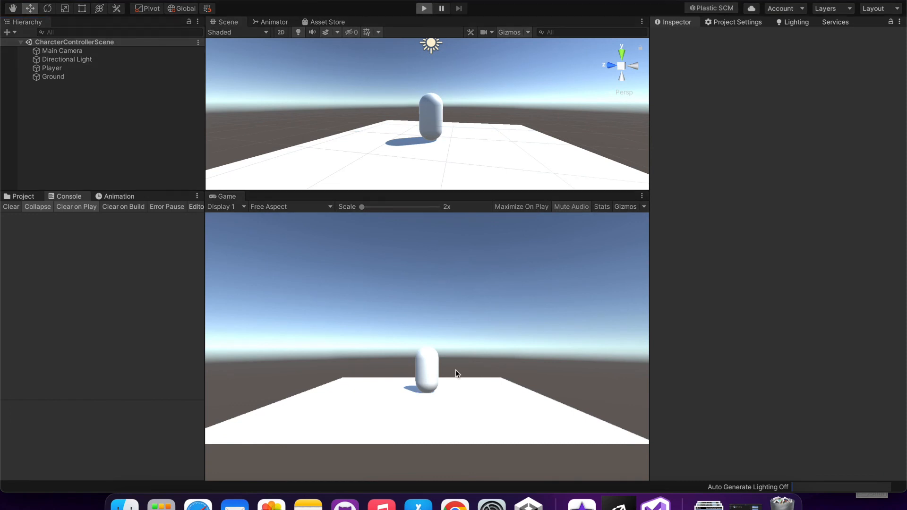
- Play the scene and set the Player's Jump Power to 3.21 in the Inspector
{"action": "left_click", "coordinate": [423, 7]}
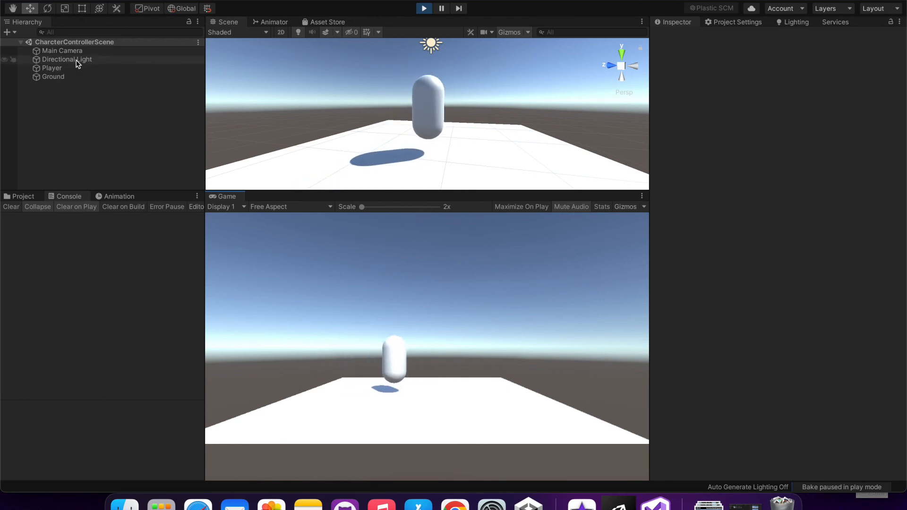
{"action": "left_click", "coordinate": [52, 68]}
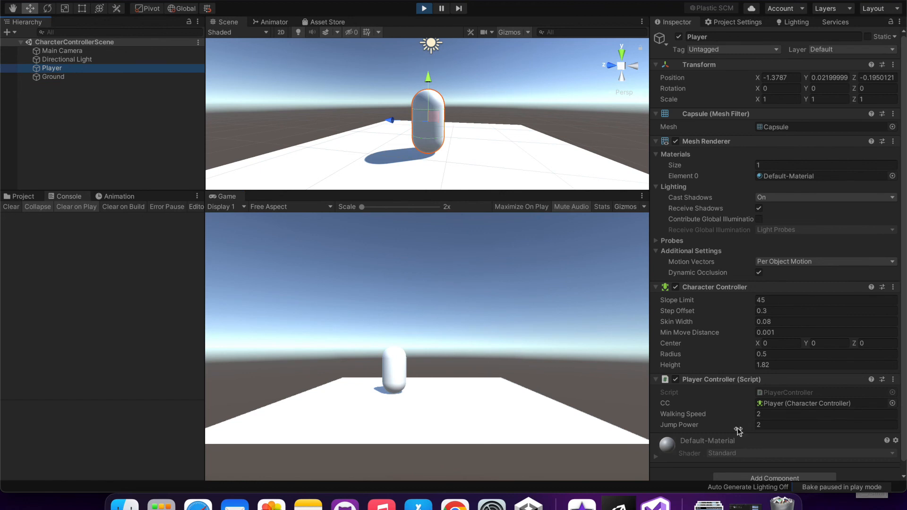
{"action": "left_click", "coordinate": [826, 425]}
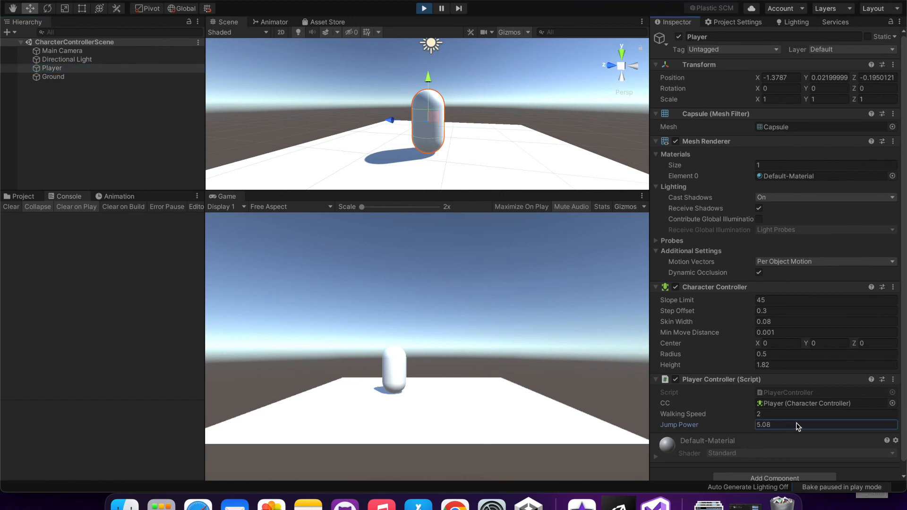
{"action": "type", "text": "3.21"}
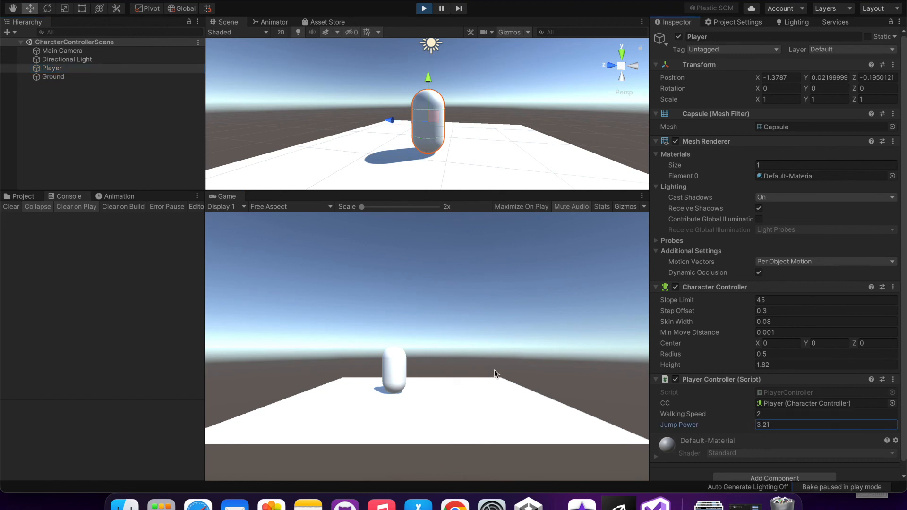